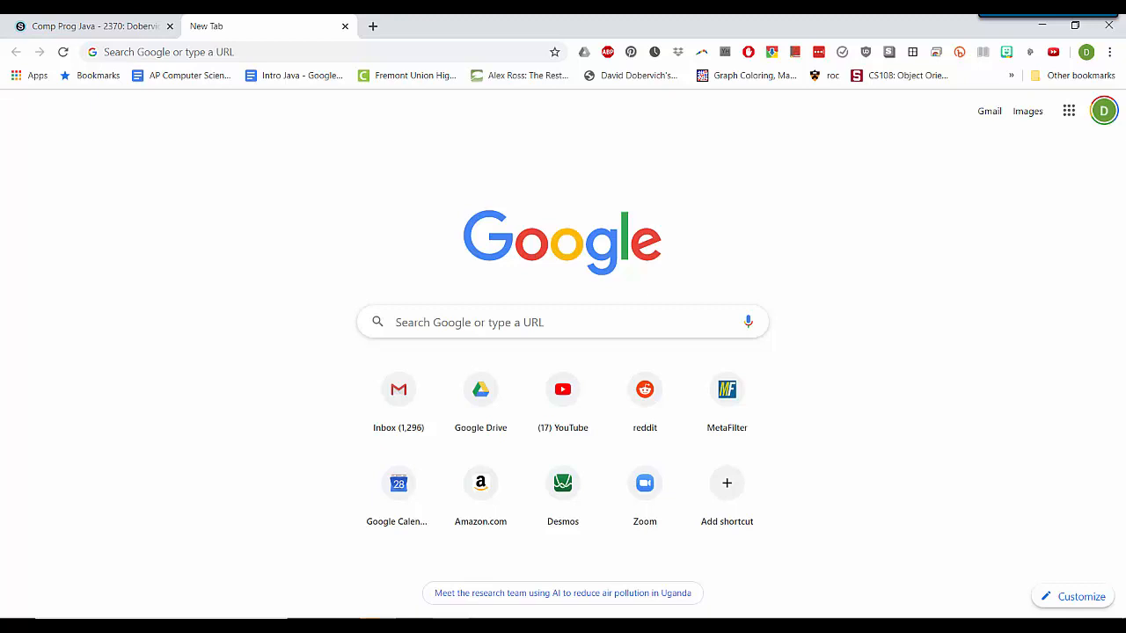
mouse_move(879, 32)
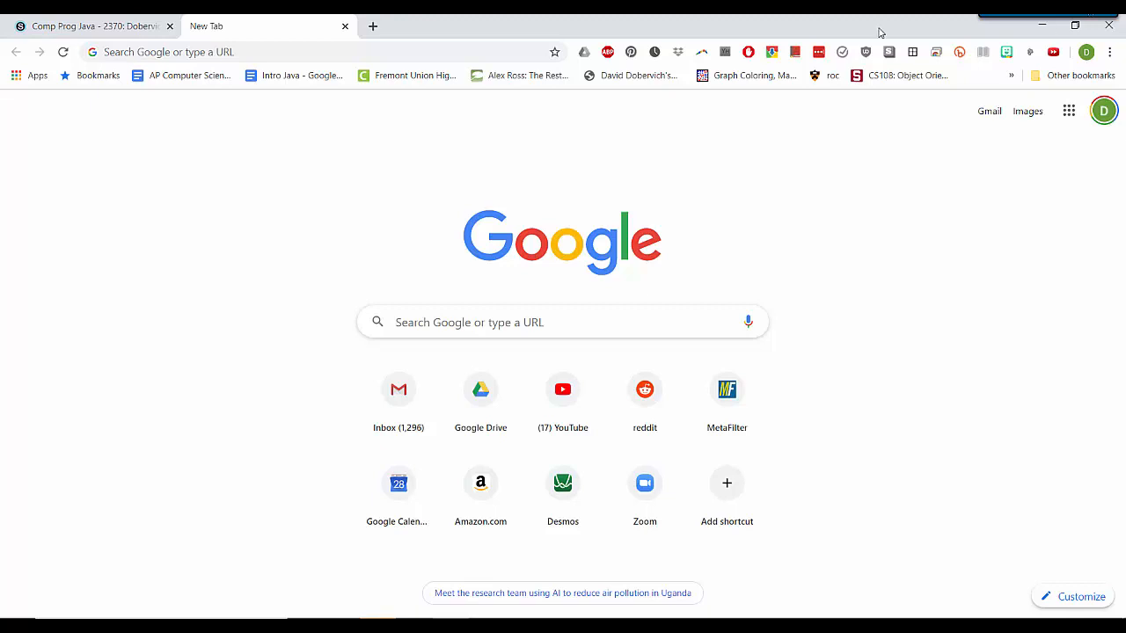
Step: Enter repl.it in the address bar and load the Repl.it homepage
click(220, 51)
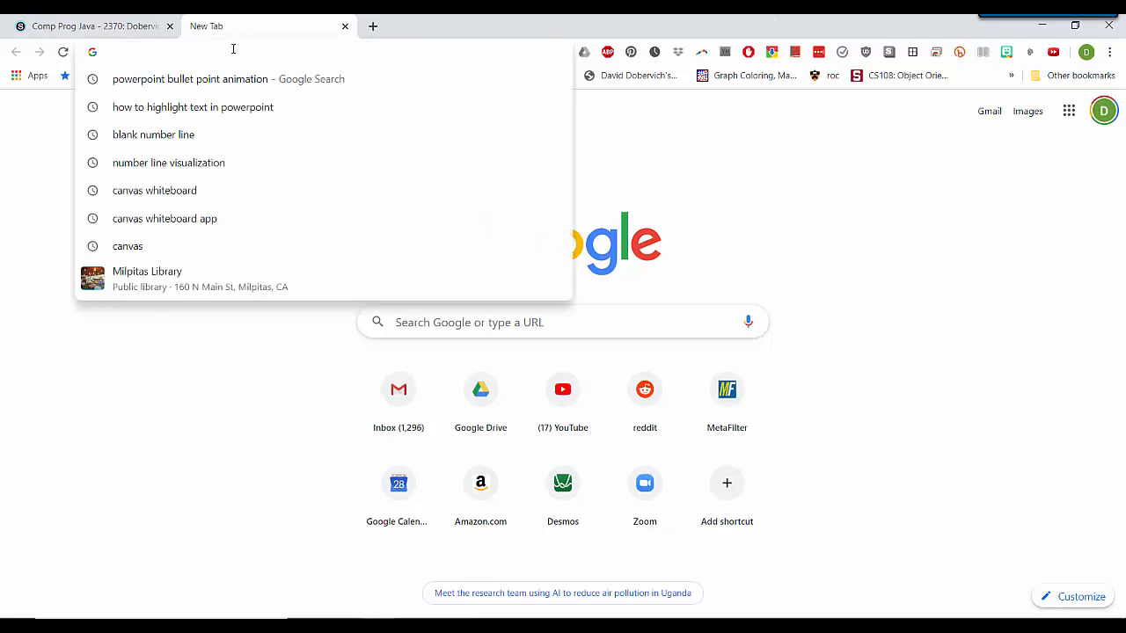
text(pr)
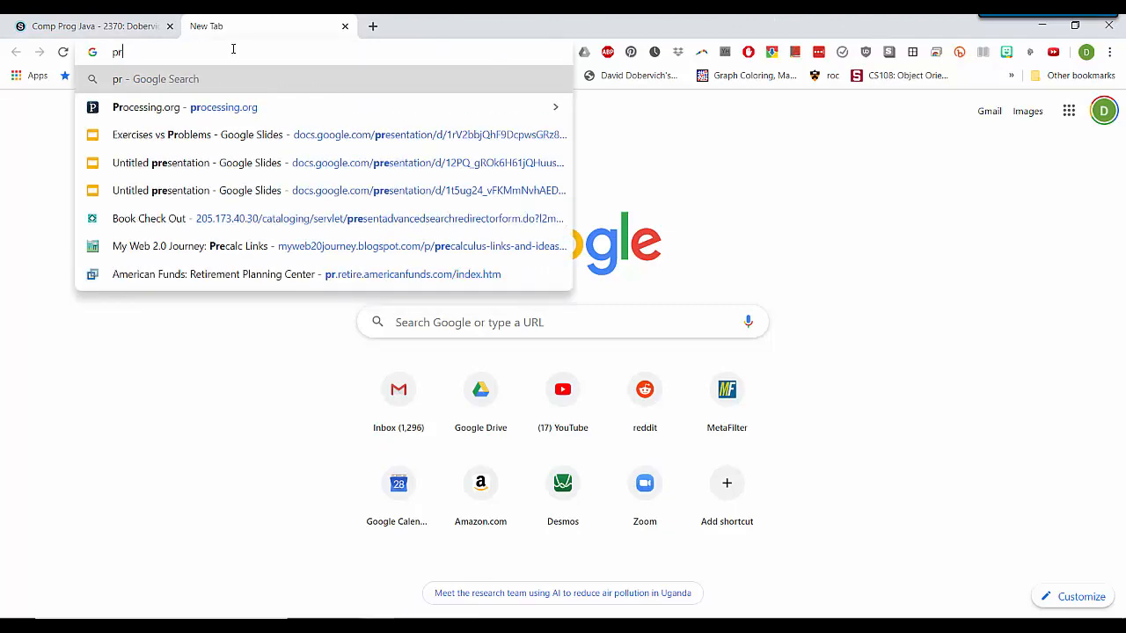
text(epl.it)
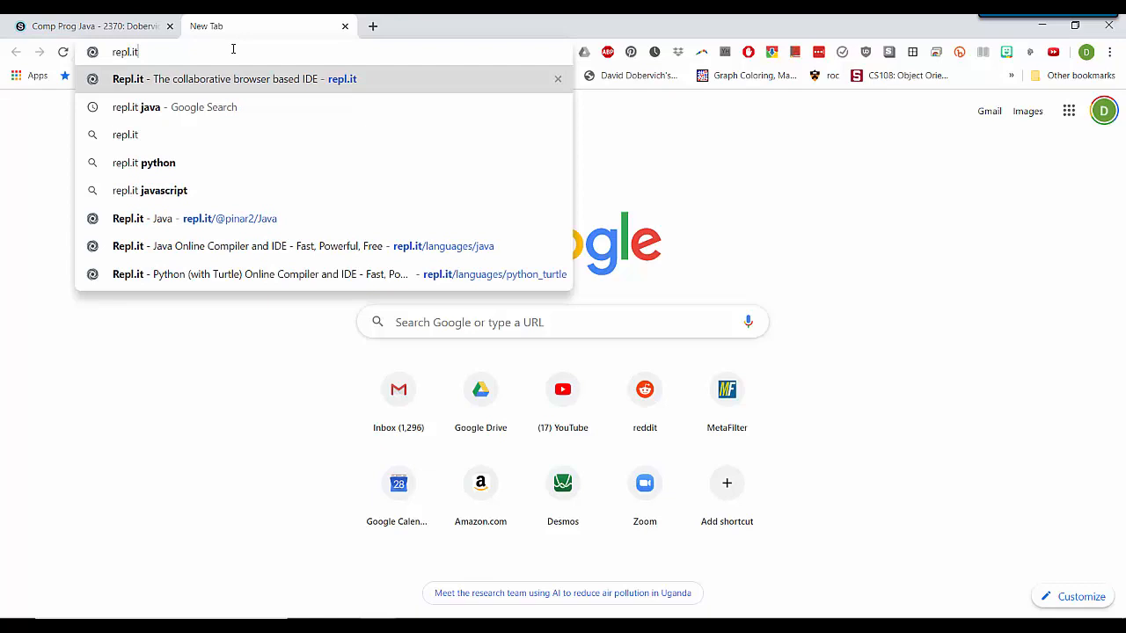
click(218, 77)
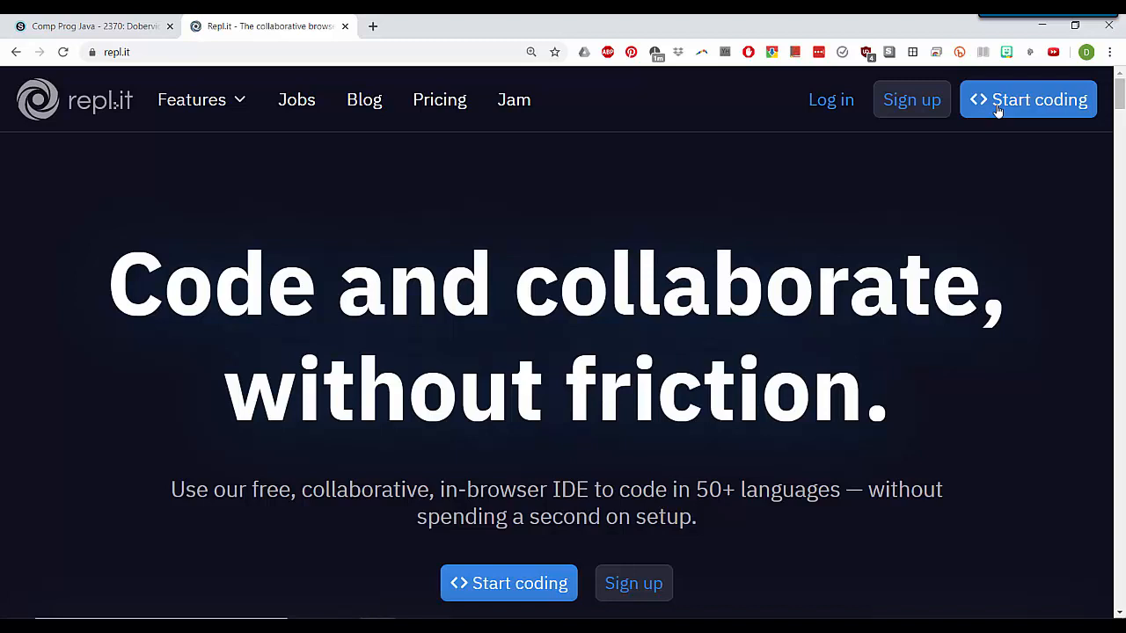
Step: Start coding a new repl with Java as the language and create it
click(1028, 98)
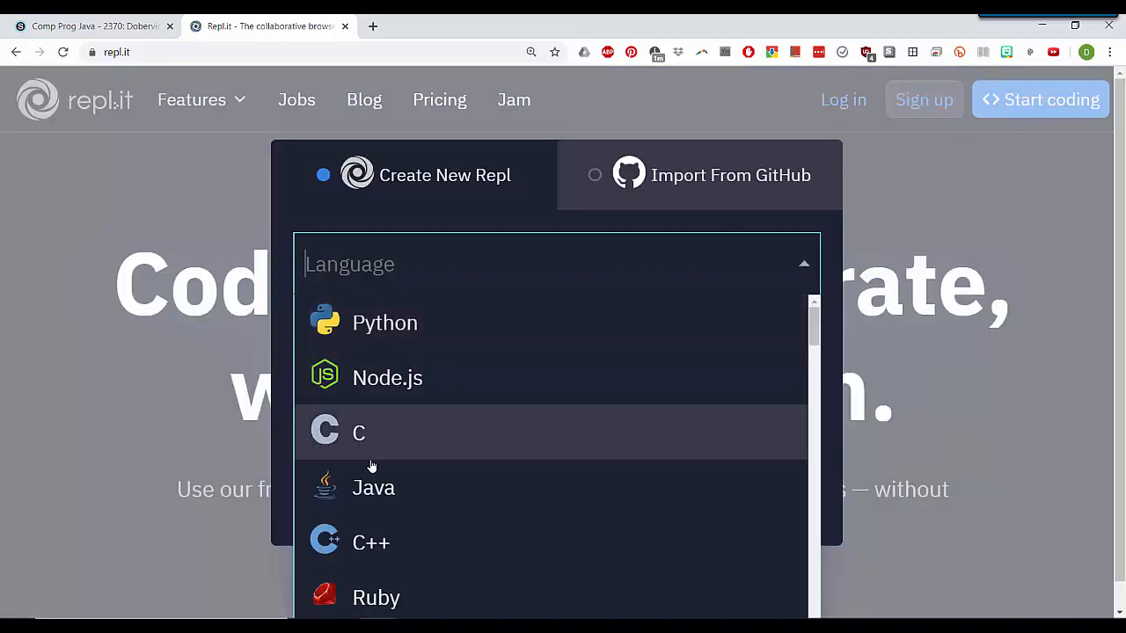
click(373, 487)
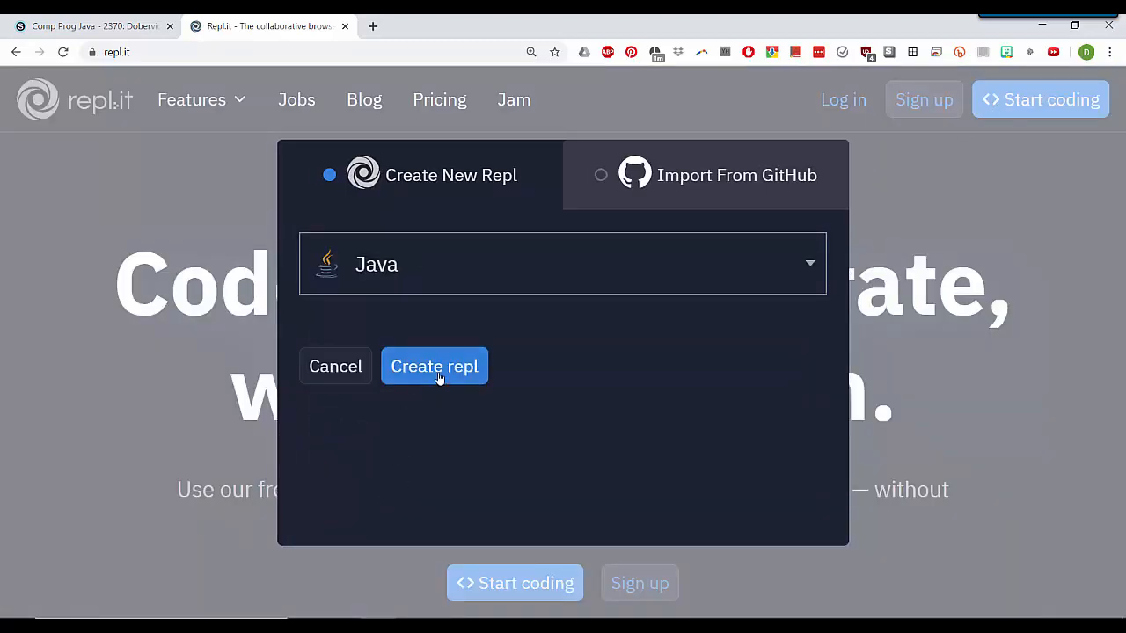
click(433, 366)
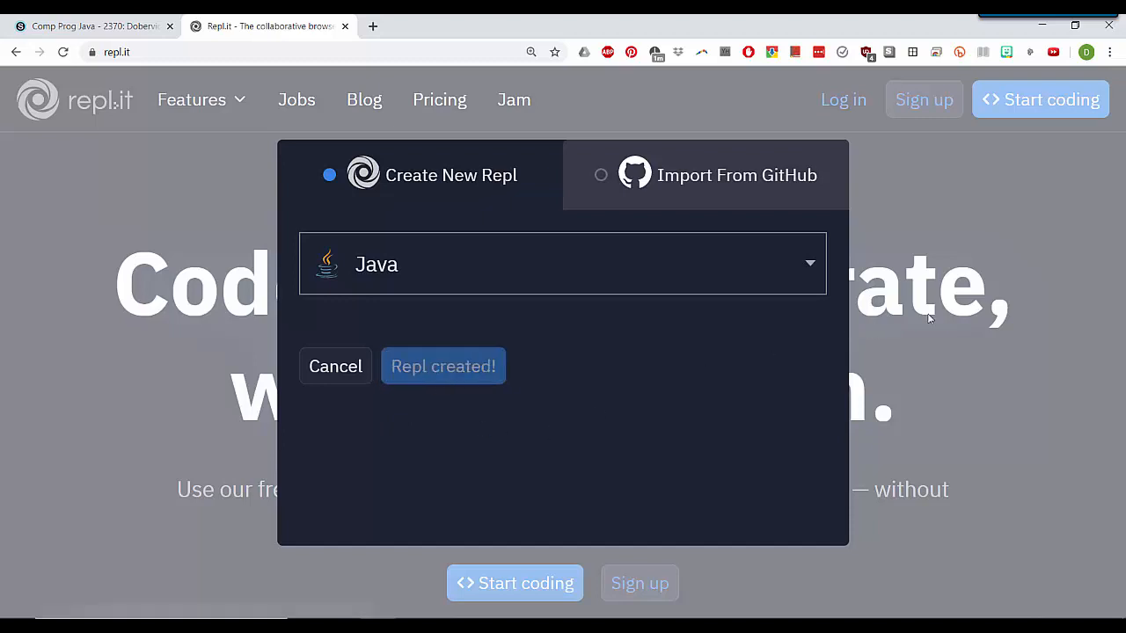
click(444, 366)
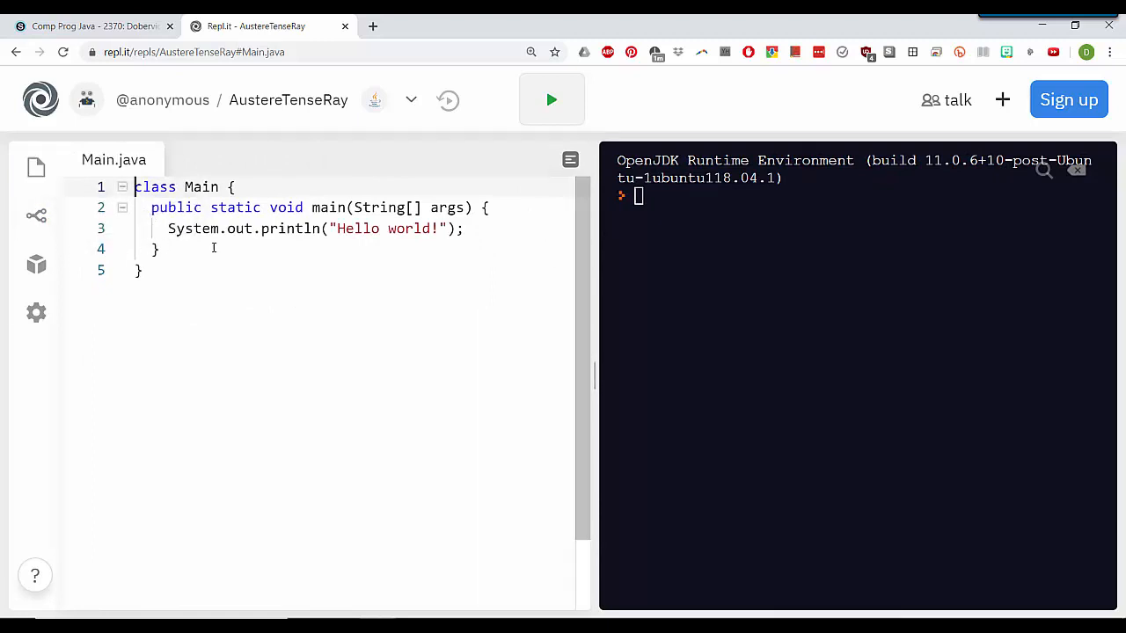
mouse_move(35, 264)
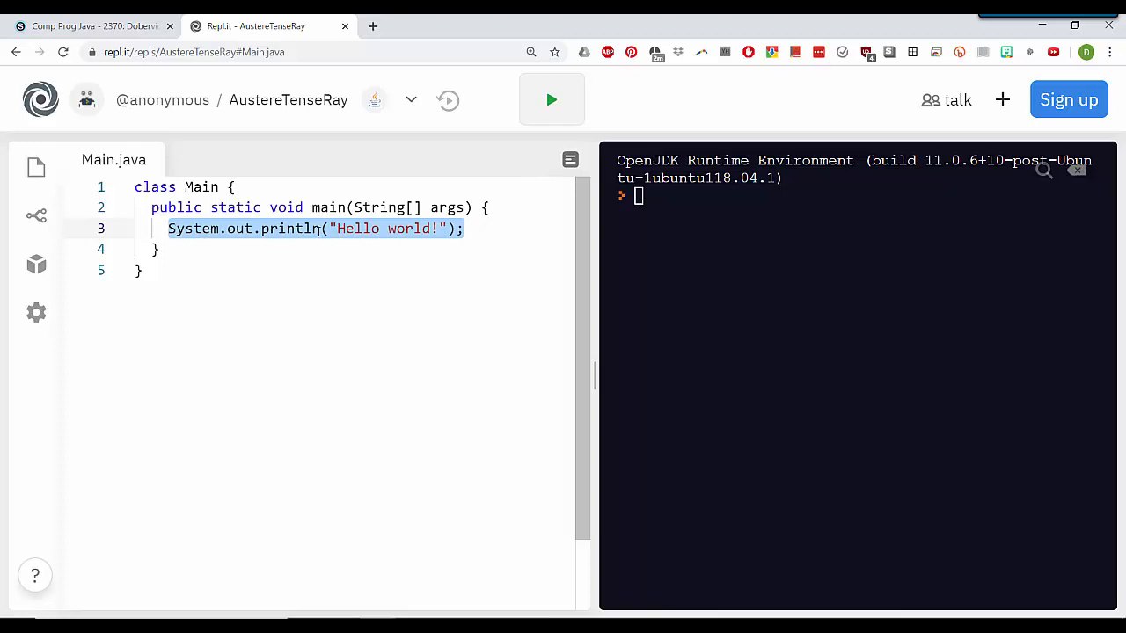
Step: Place the cursor in Main.java's println statement and select a word in the greeting
click(345, 228)
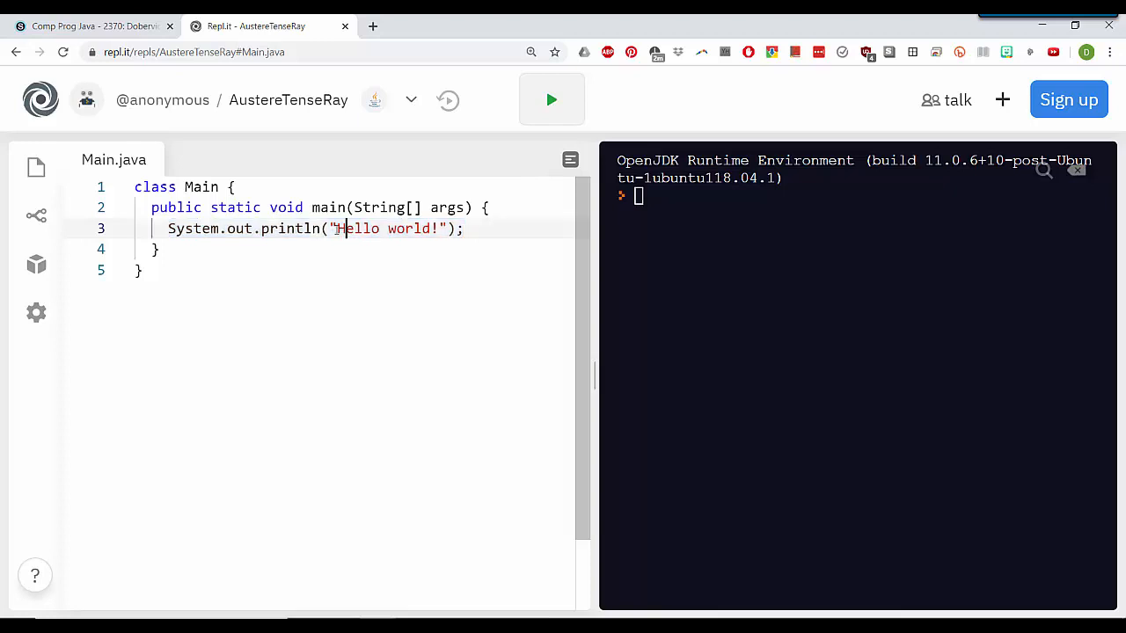
double_click(387, 229)
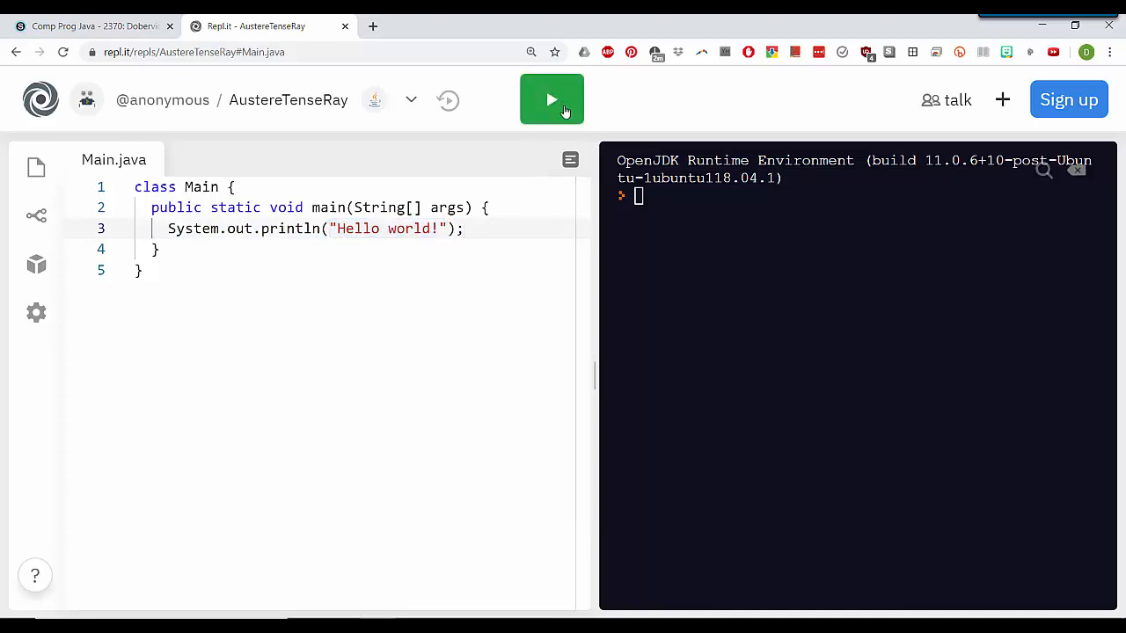
Step: Run the default program to print Hello world!, then change the greeting to Hello Bob!
click(552, 98)
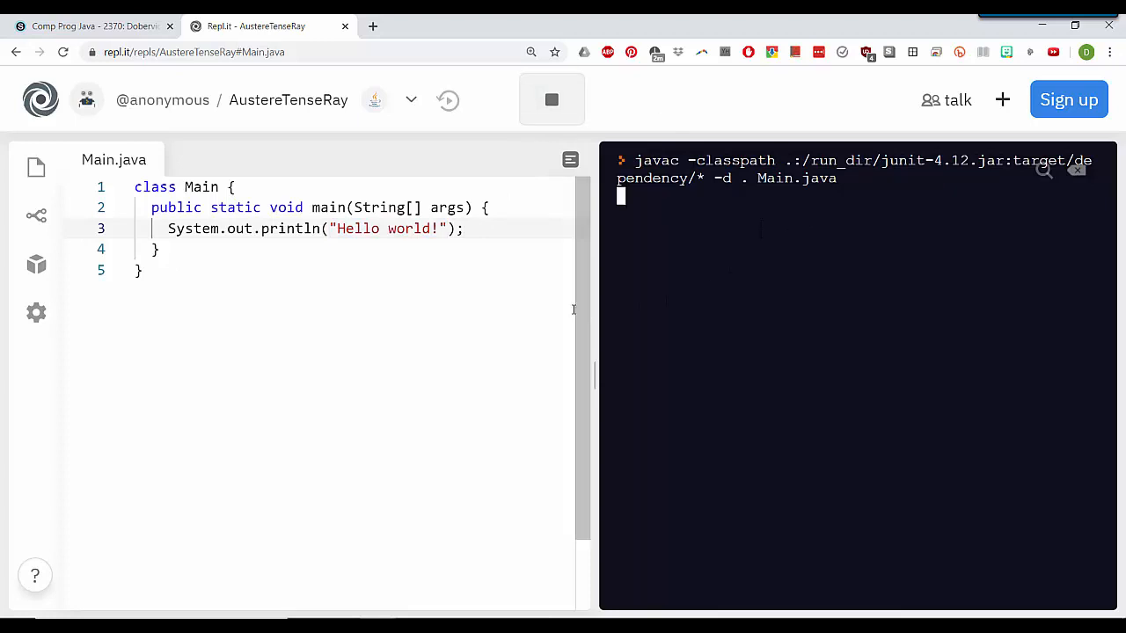
mouse_move(554, 309)
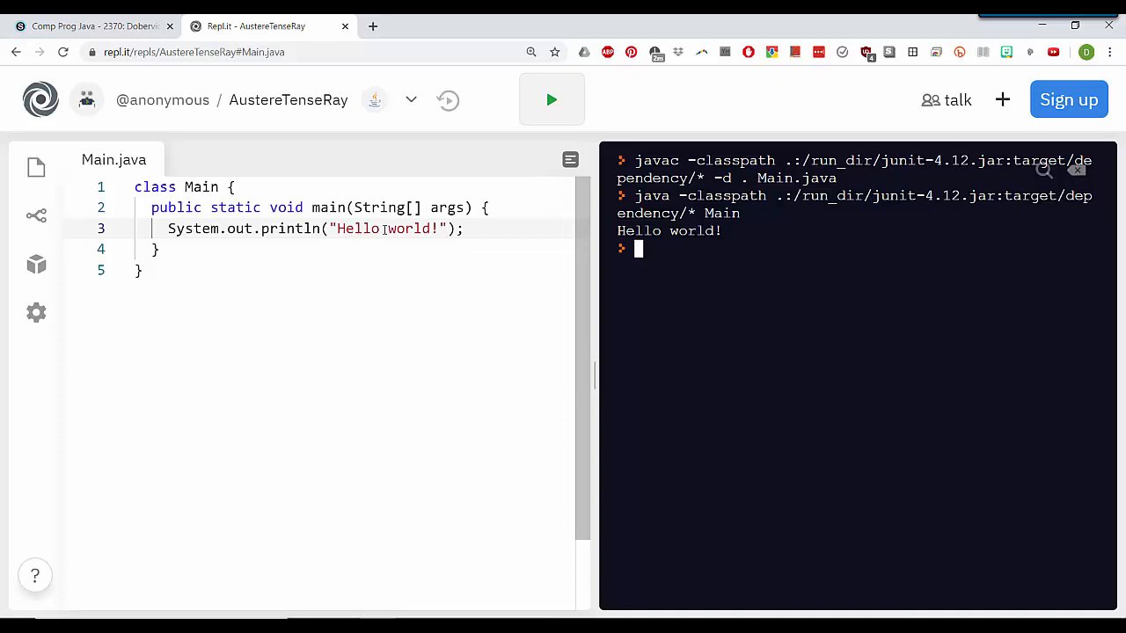
double_click(408, 229)
text(Bob)
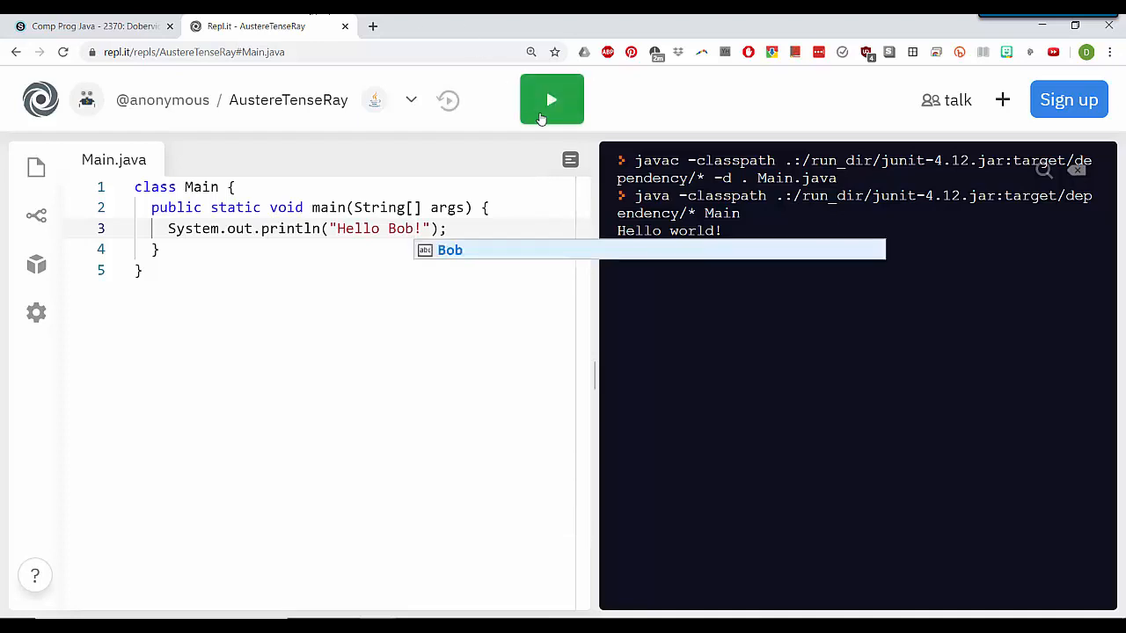
Step: Rerun the edited program so the console prints Hello Bob!
click(553, 99)
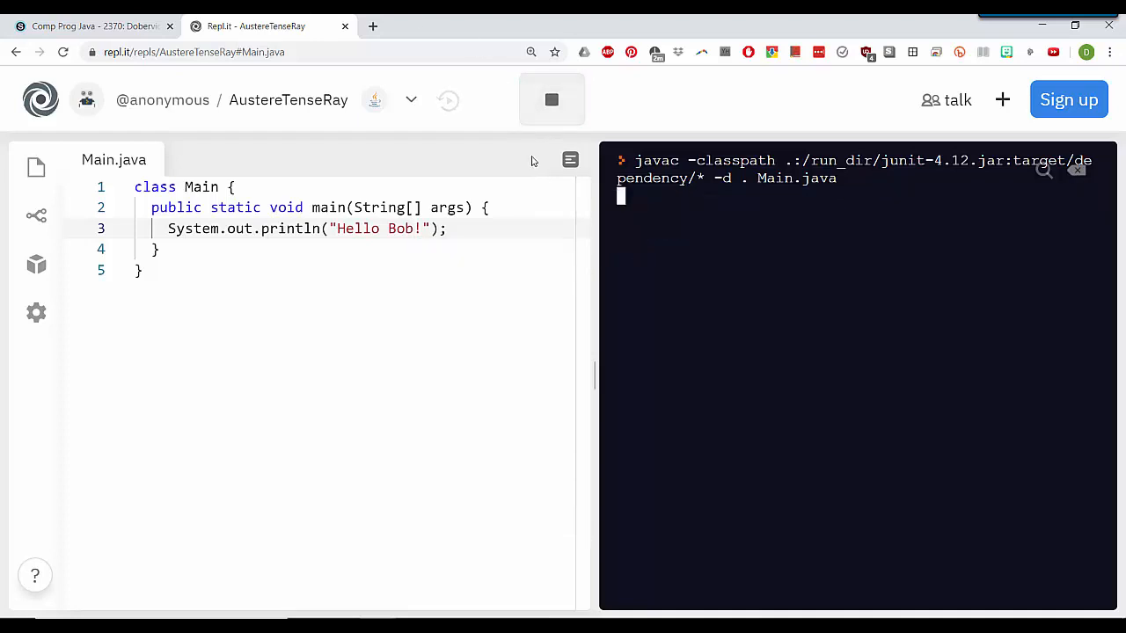
mouse_move(441, 254)
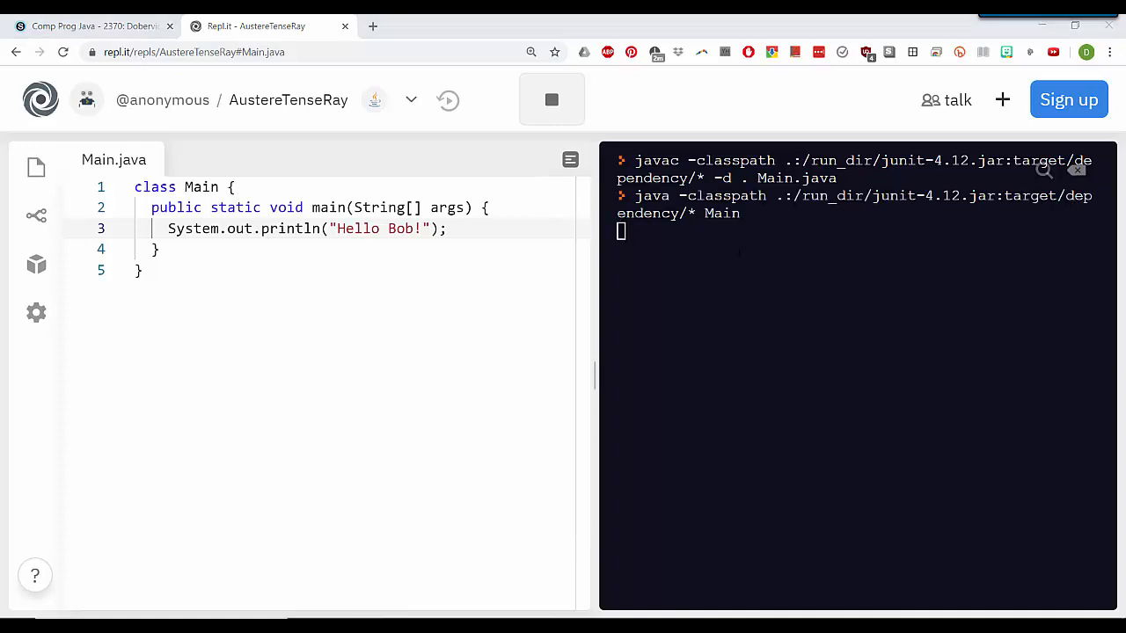
click(553, 99)
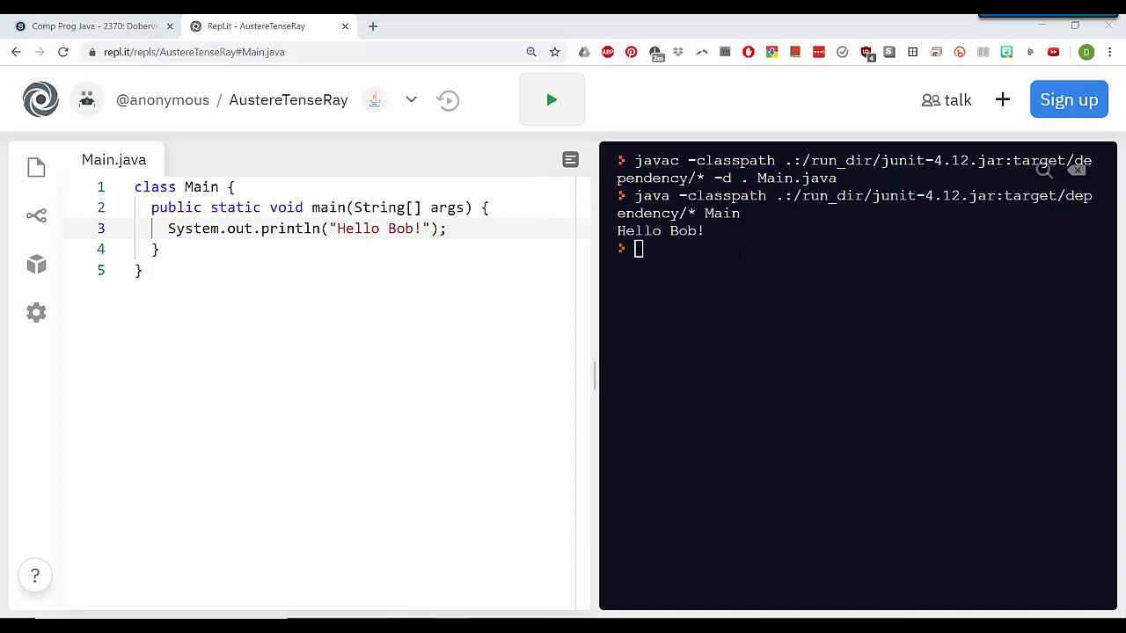